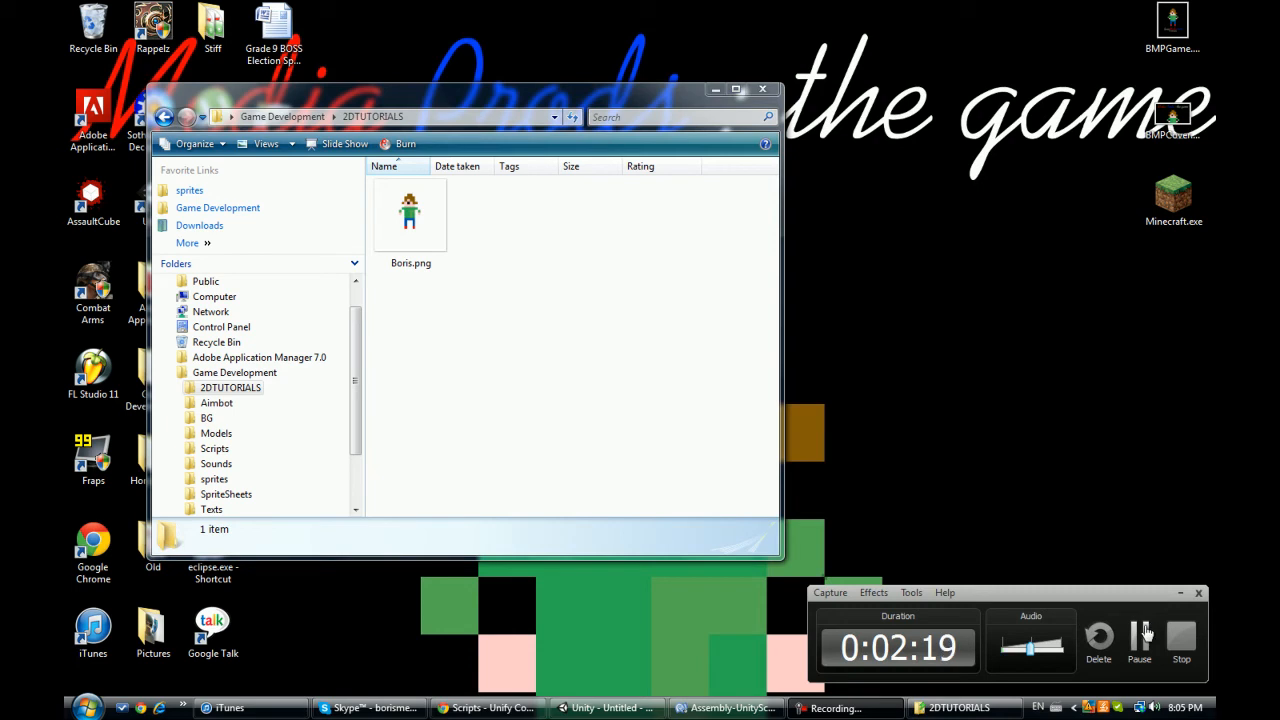
Bring Boris.png into Assets/Textures and create a new material beside it
click(600, 708)
text(B)
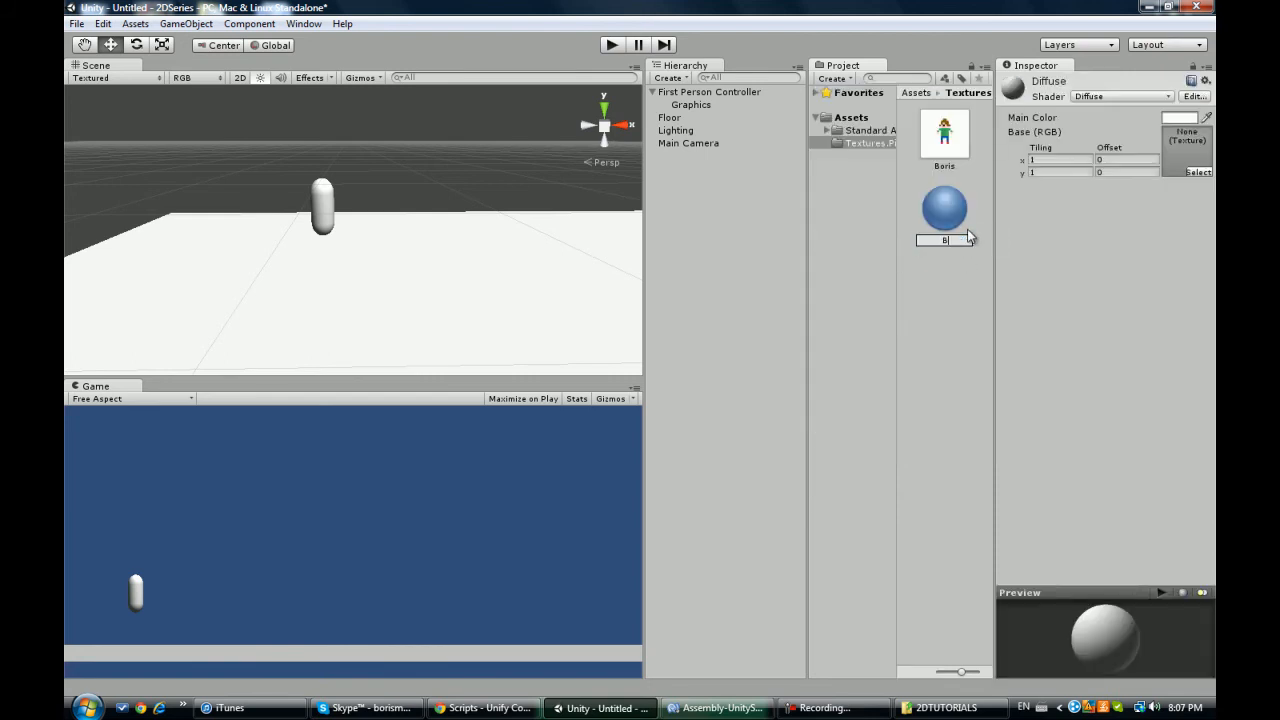
Name the material Boris, assign it to Graphics, and set its Base (RGB) texture to the Boris sprite
click(692, 104)
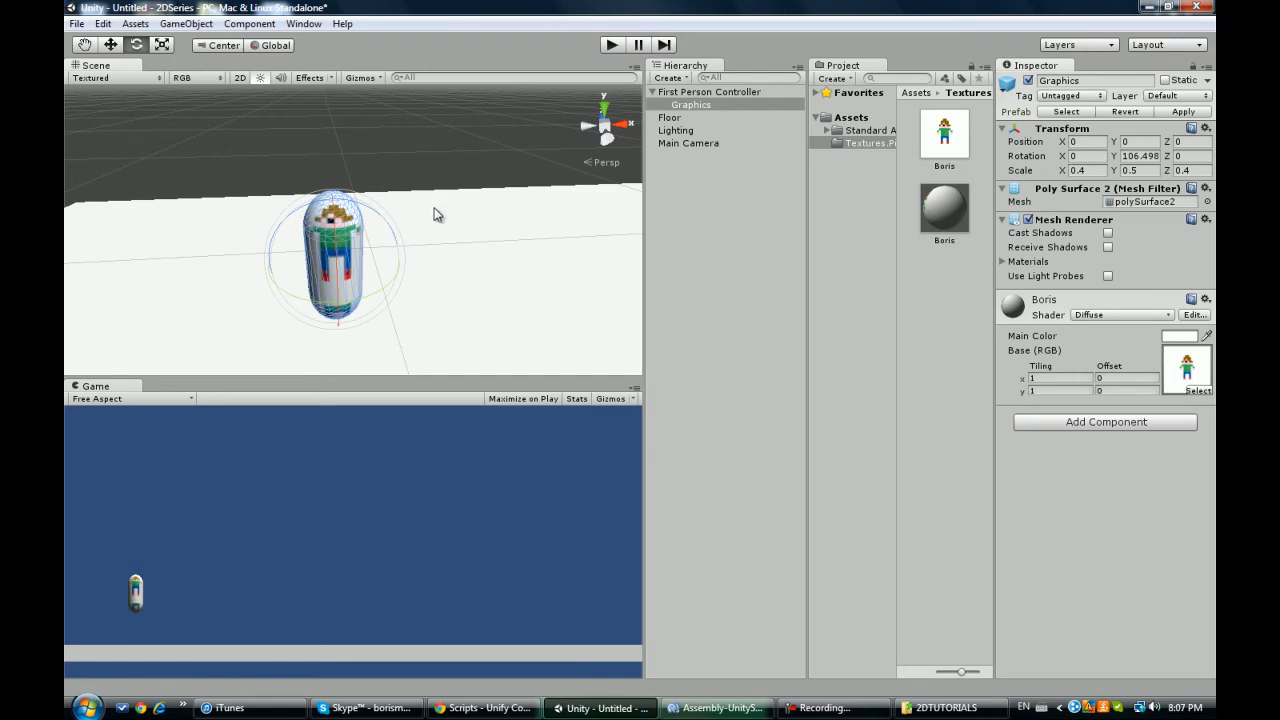
mouse_move(948, 158)
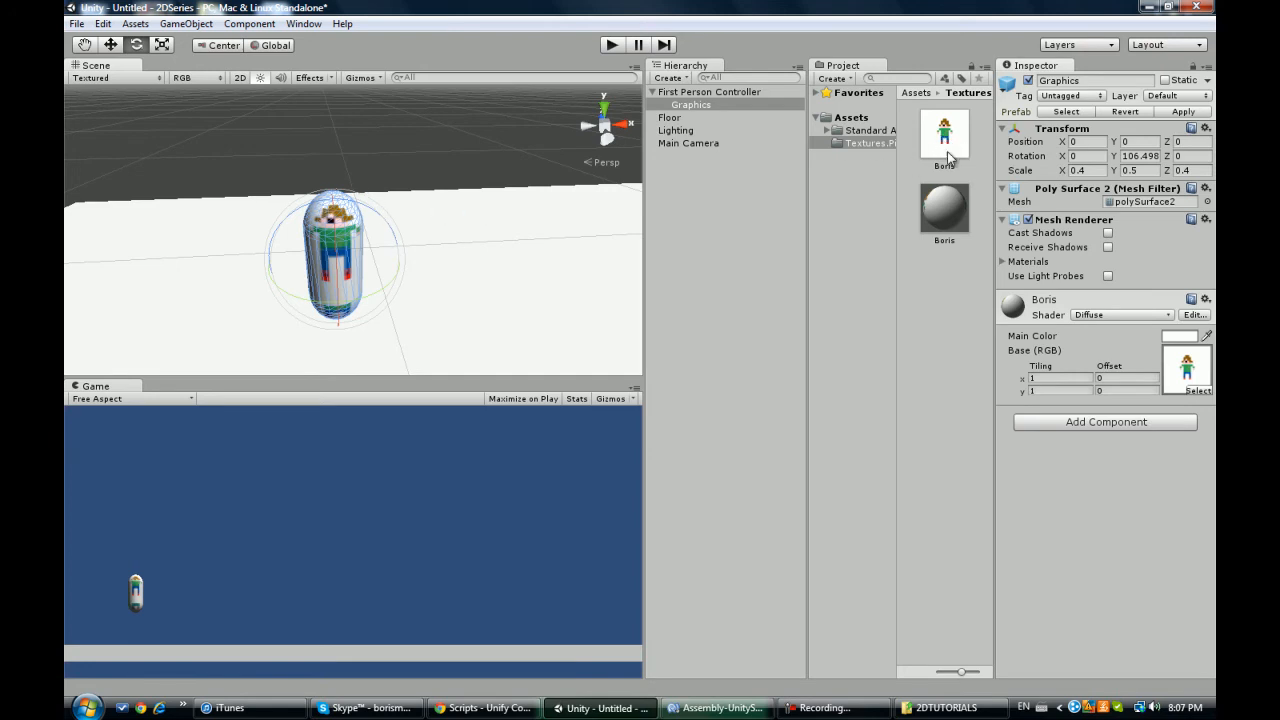
Swap the Graphics mesh from the capsule to a Plane and adjust its scale to show the sprite
click(1208, 200)
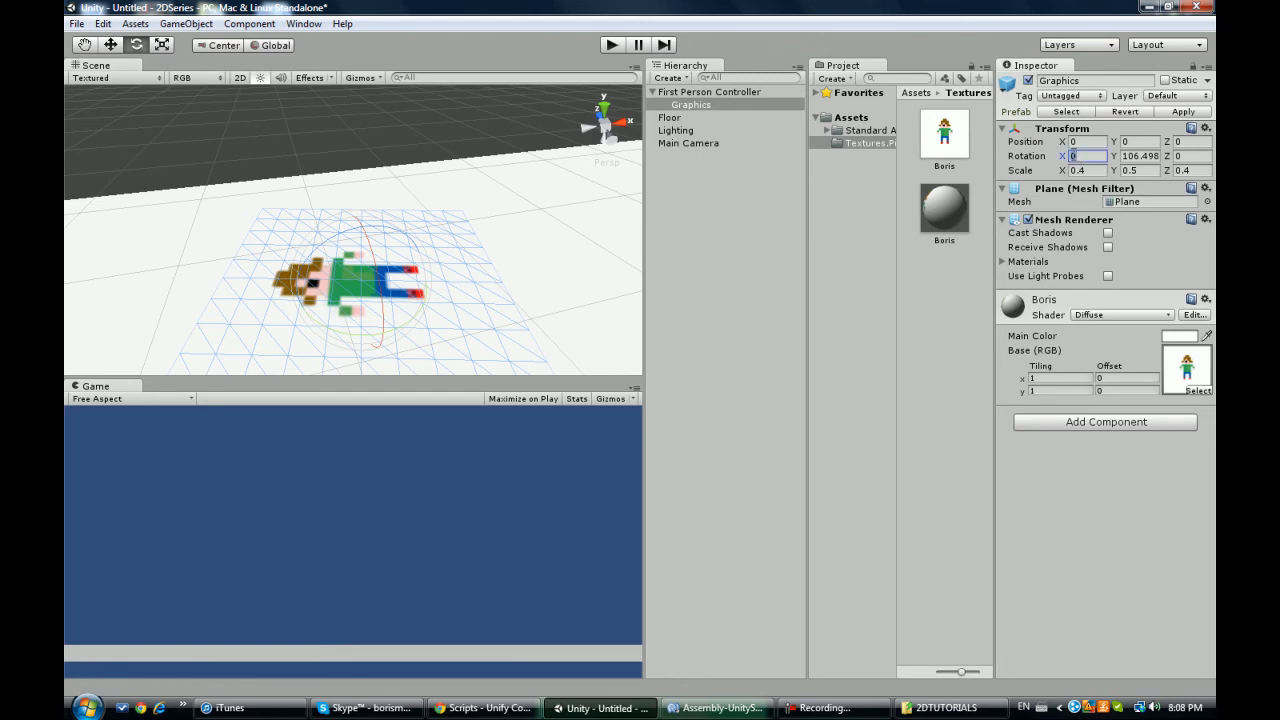
click(612, 44)
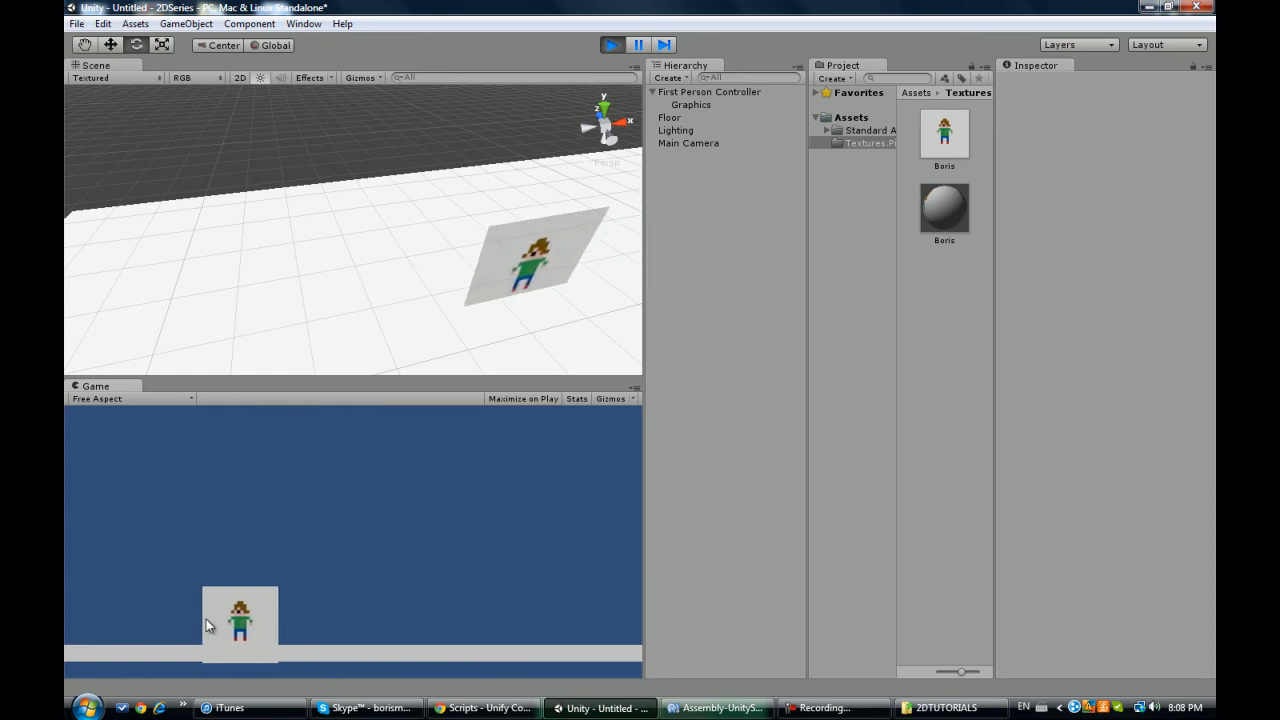
Rotate Graphics so the plane faces the camera, then test in Play mode
click(710, 92)
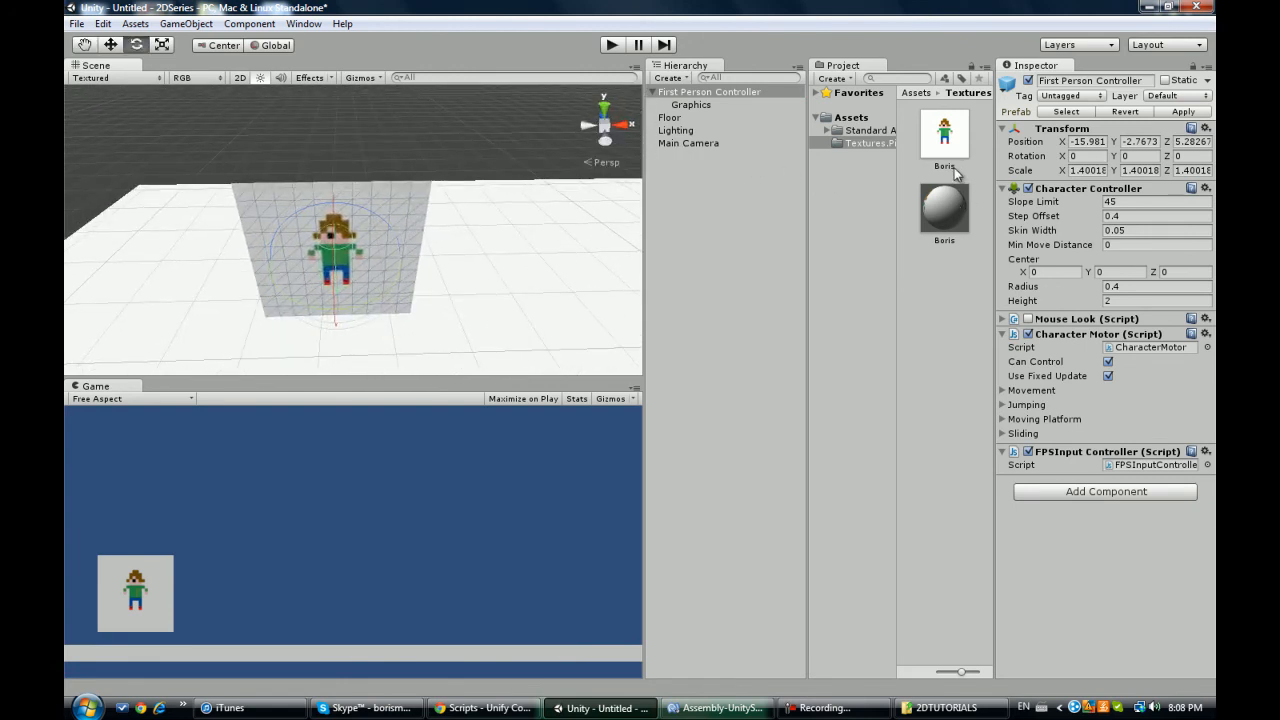
Set the Boris material's shader to Transparent > Diffuse to remove the white background
click(690, 104)
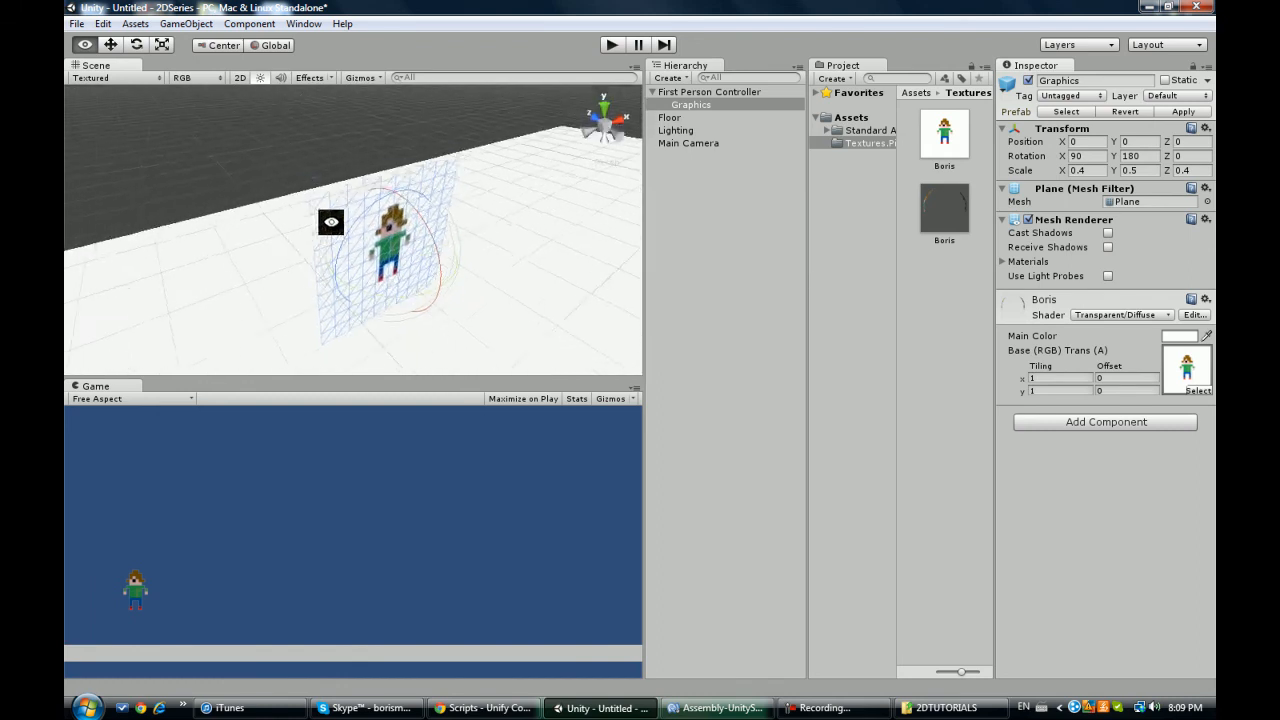